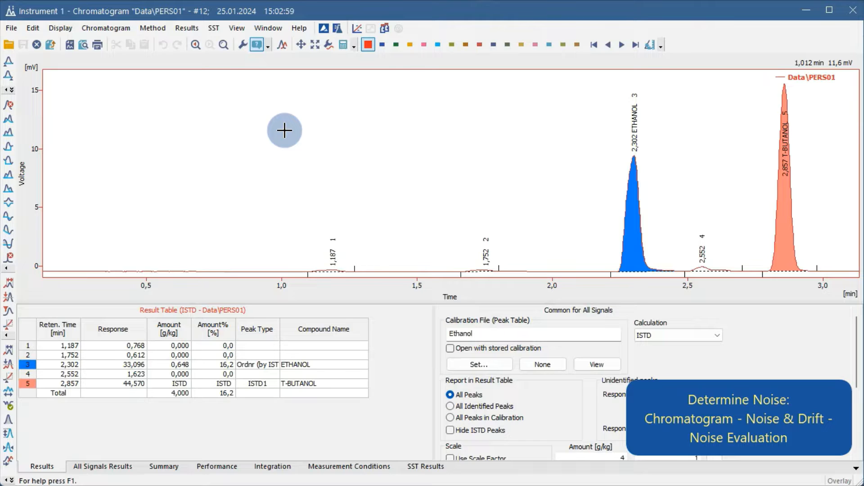
pyautogui.moveTo(148, 61)
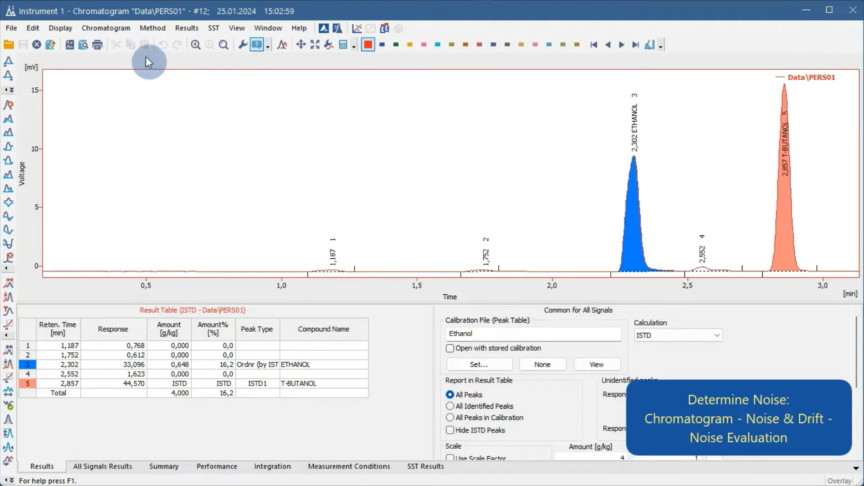
# Step: Run Noise Evaluation from the Chromatogram menu to measure baseline noise
pyautogui.click(106, 27)
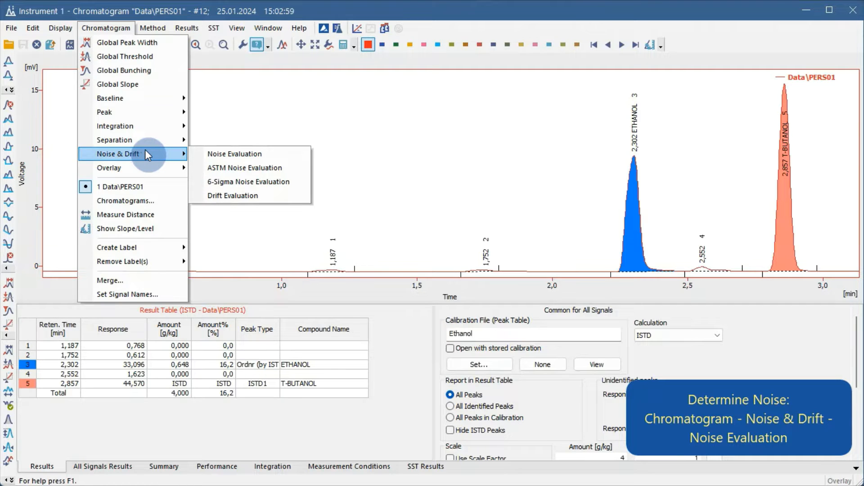
pyautogui.click(234, 154)
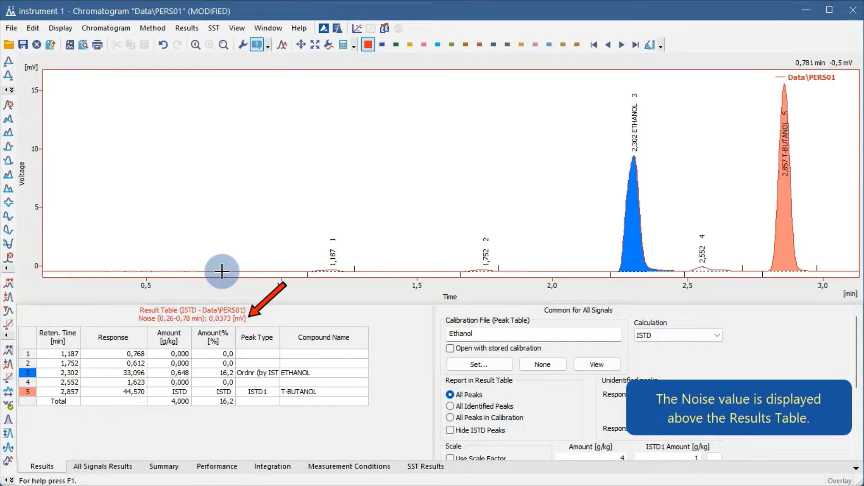
pyautogui.moveTo(219, 292)
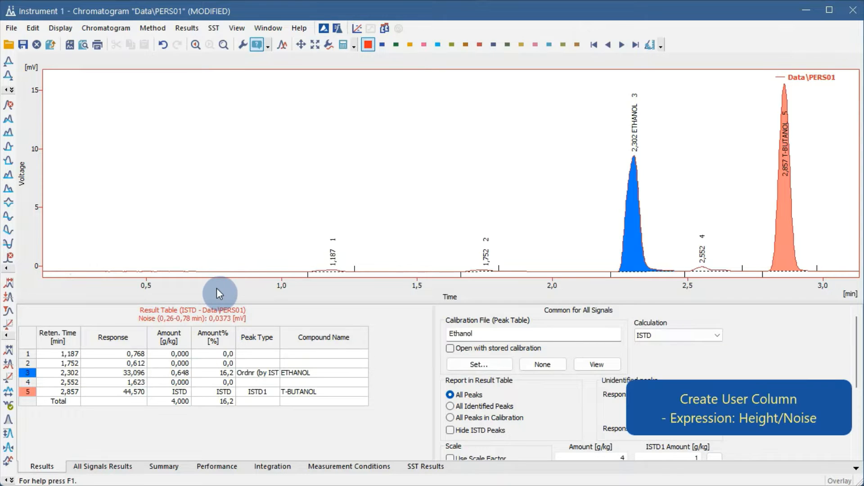
# Step: Add a new user column to the result table from its right-click menu
pyautogui.rightClick(391, 369)
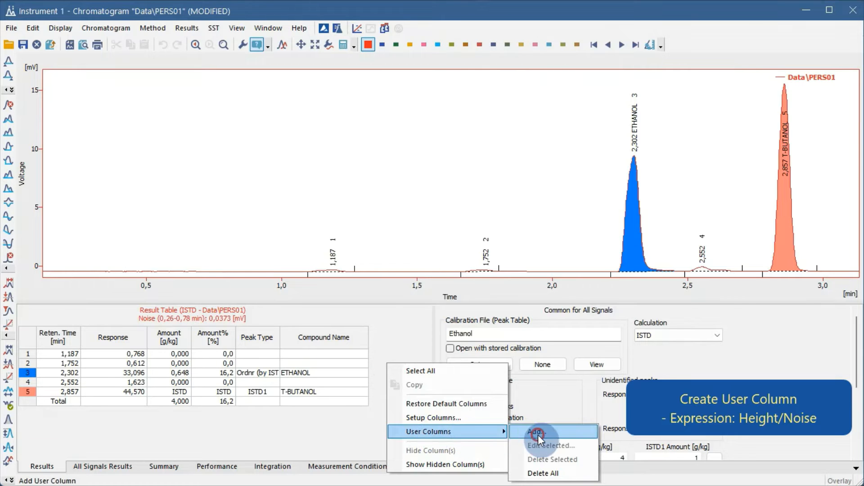
pyautogui.click(535, 431)
pyautogui.write('Signal')
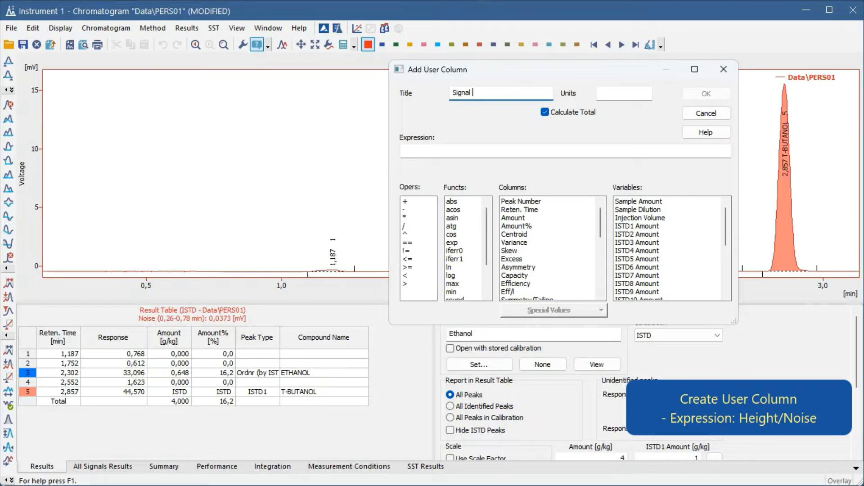
# Step: Continue the column title with 'To Nois'
pyautogui.write('To Nois')
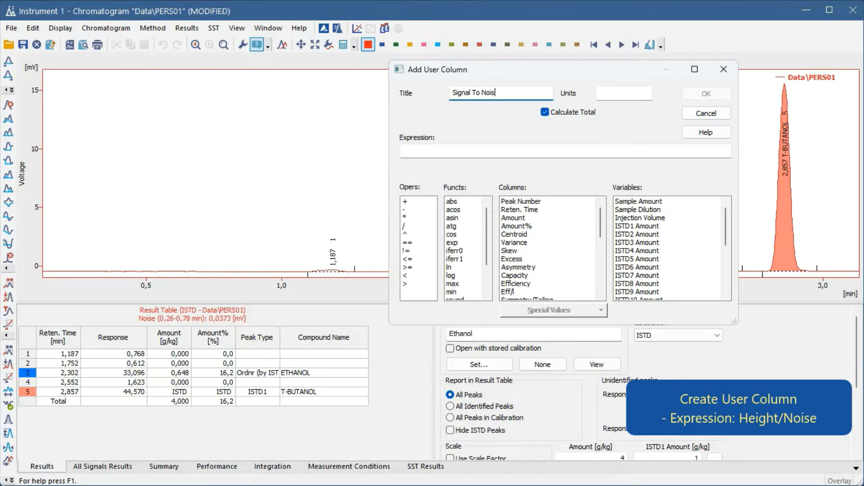
pyautogui.moveTo(464, 222)
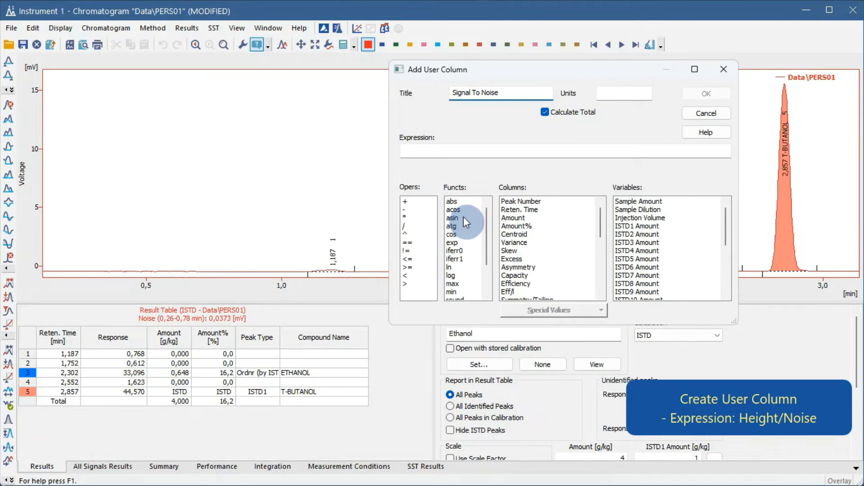
# Step: Enter expression [Height]/[Noise], disable Calculate Total, and confirm the column
pyautogui.scroll(-3)
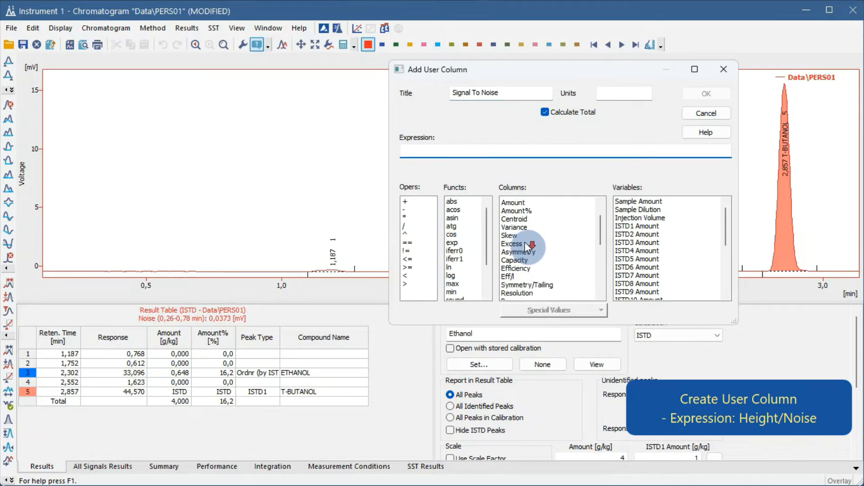
pyautogui.doubleClick(518, 258)
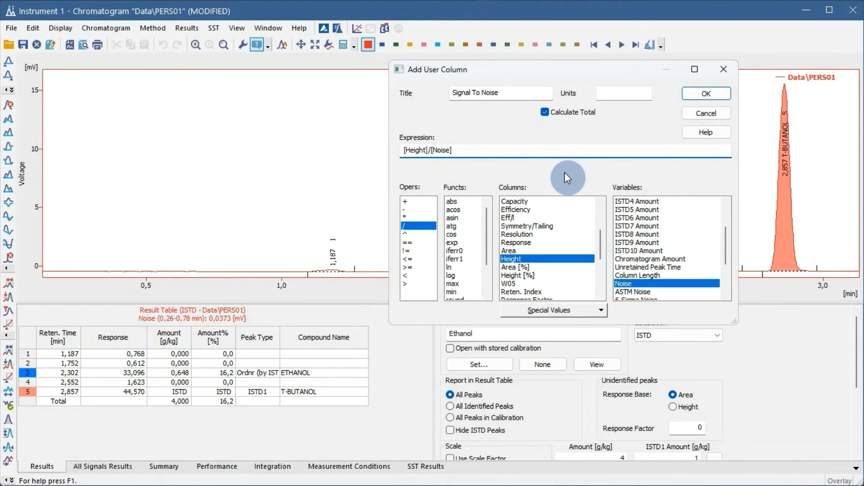
pyautogui.click(545, 112)
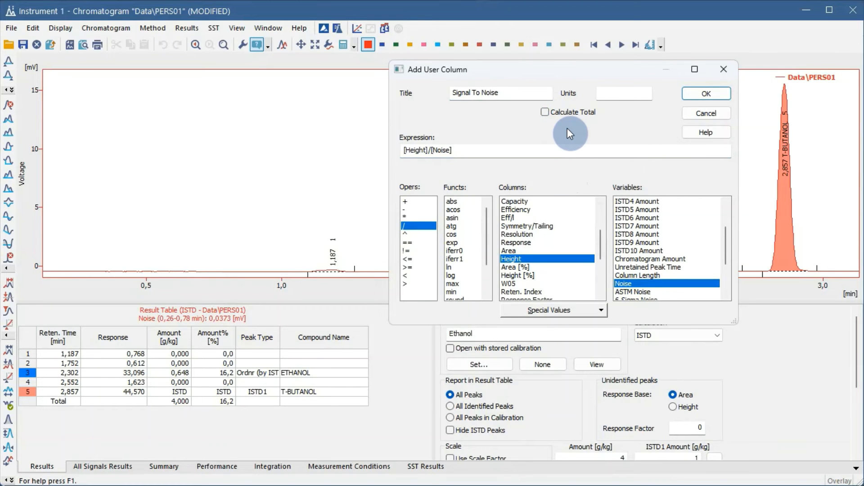
pyautogui.click(707, 94)
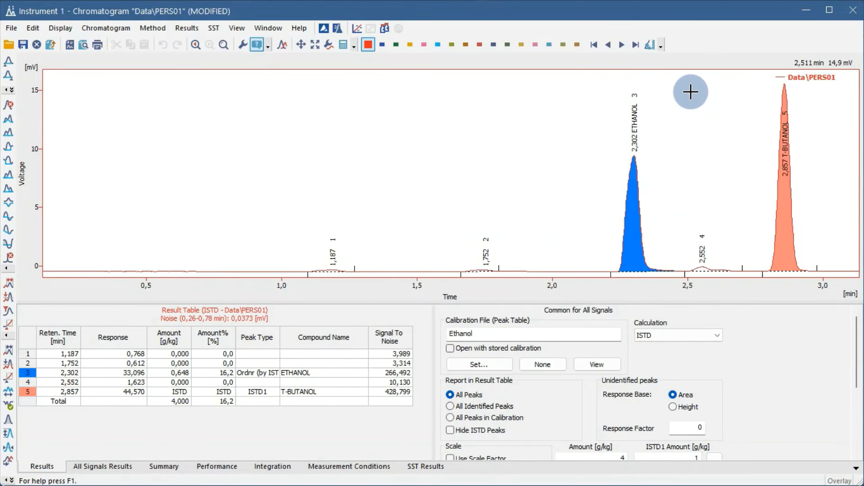